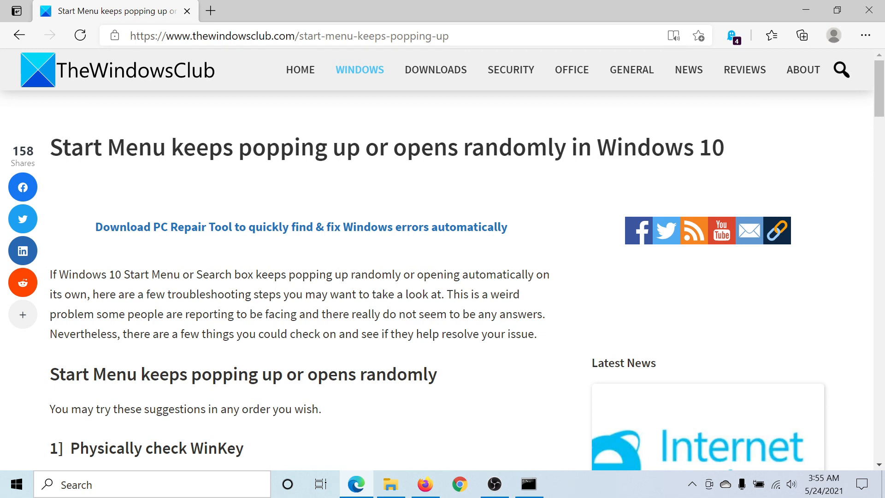
Scroll through the article's '1] Physically check WinKey' and '2] Update Touchpad device drivers' fixes
scroll(down, 3)
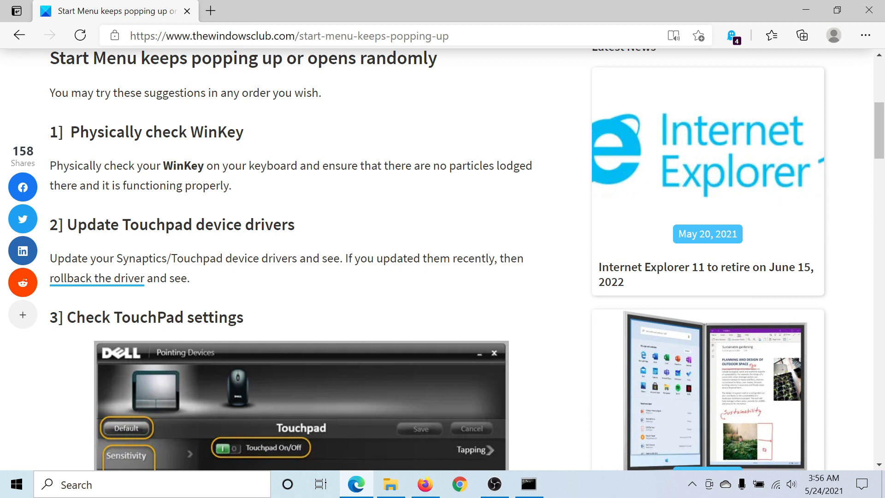
mouse_move(283, 140)
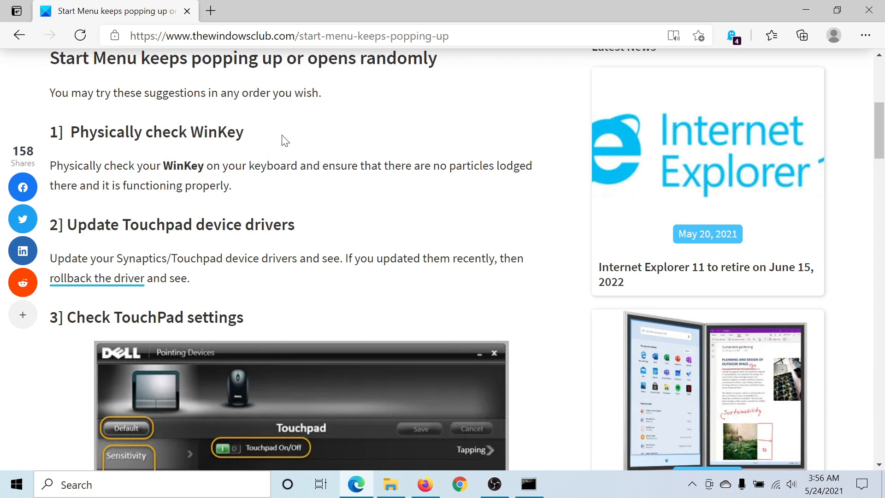
scroll(down, 3)
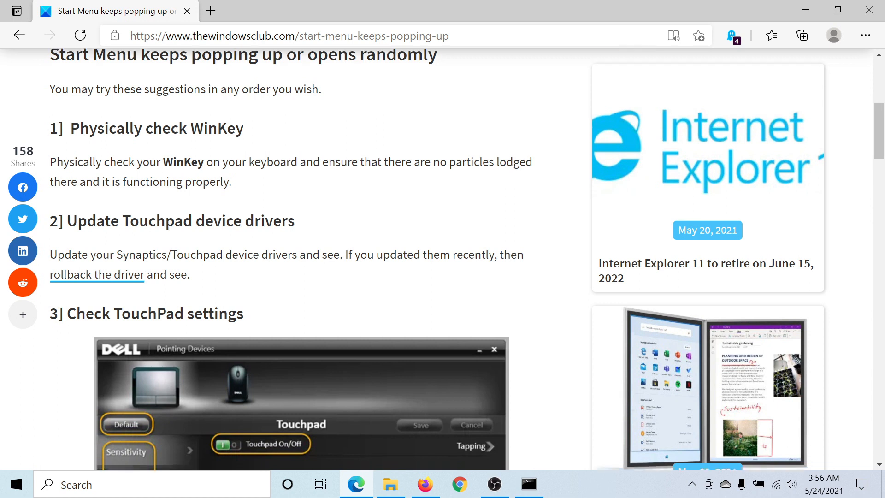
scroll(down, 3)
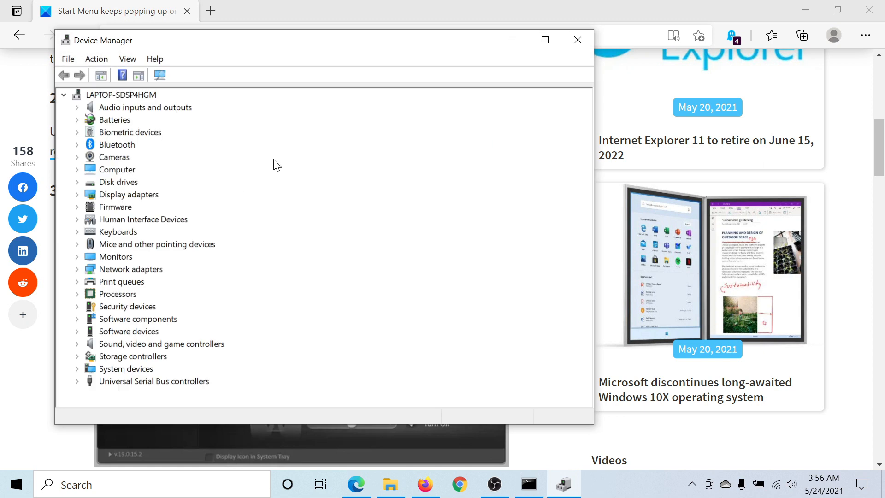
mouse_move(109, 164)
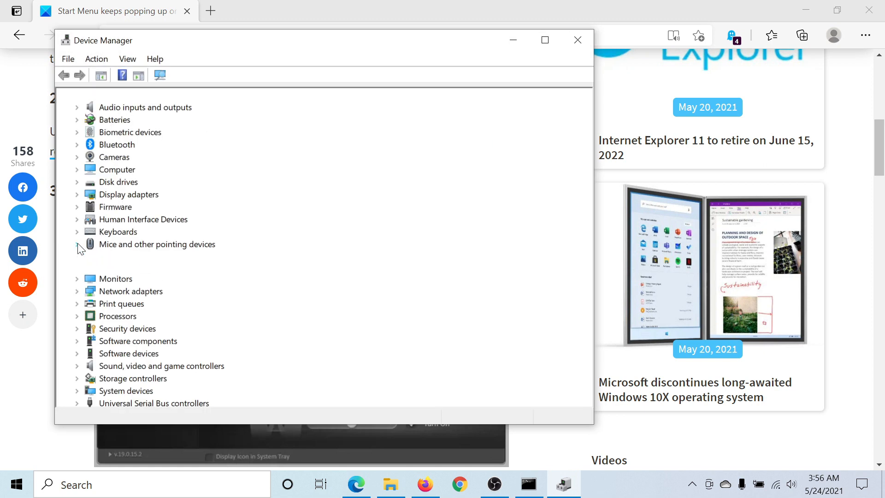
Expand 'Mice and other pointing devices' and launch Update driver for the first HID-compliant mouse
click(77, 245)
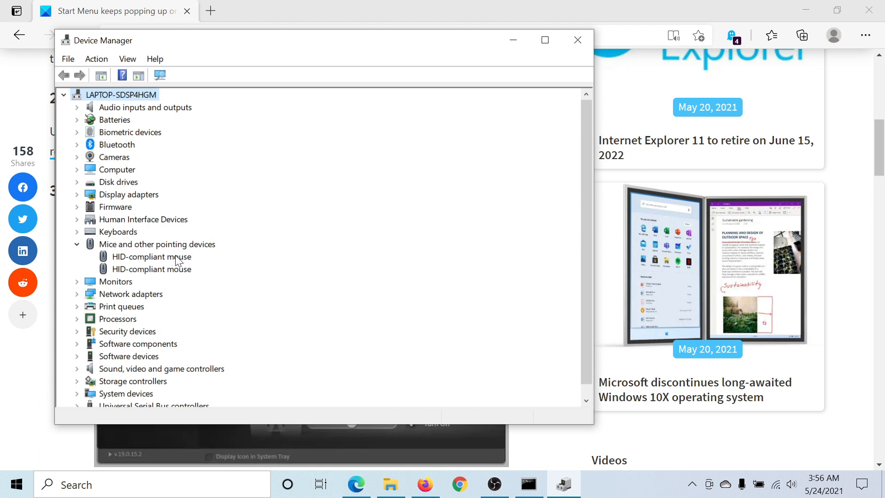
right_click(151, 256)
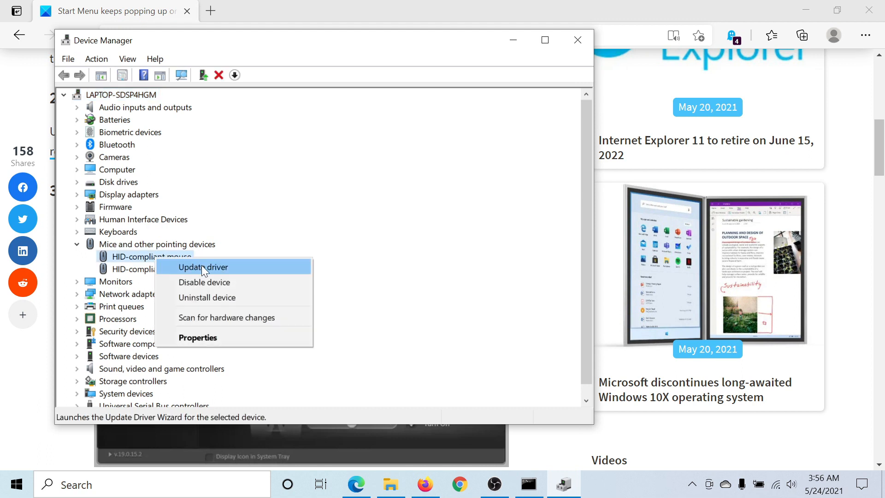
mouse_move(223, 274)
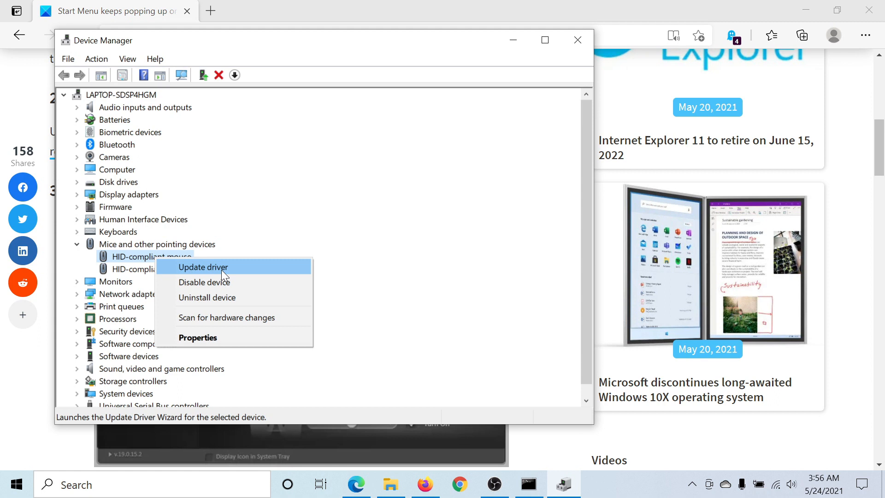
click(202, 267)
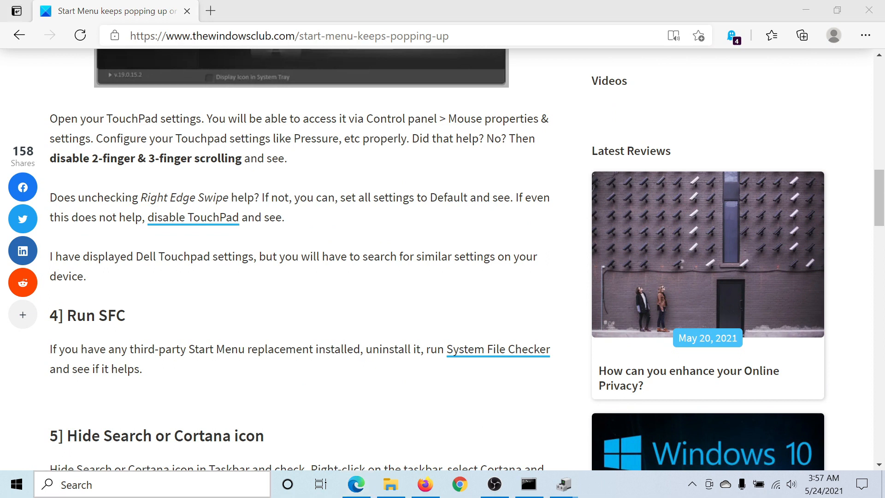
Search 'comm' in the taskbar and run Command Prompt as administrator
text(comm)
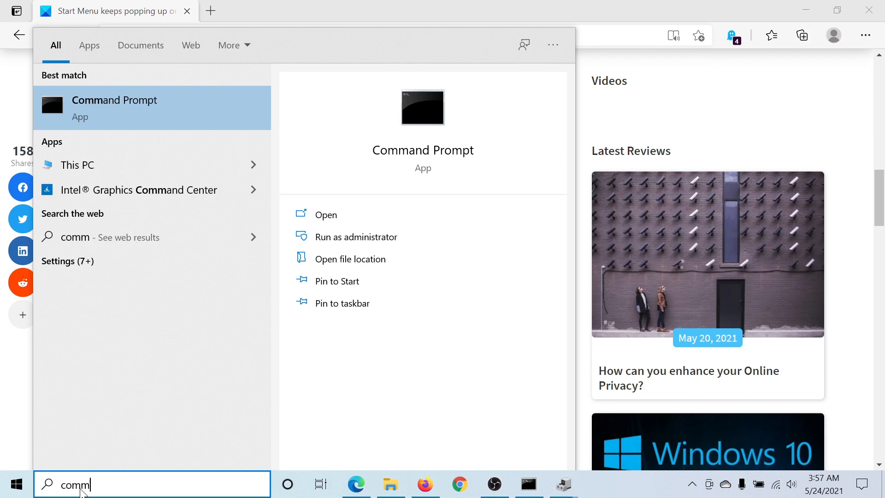
mouse_move(405, 260)
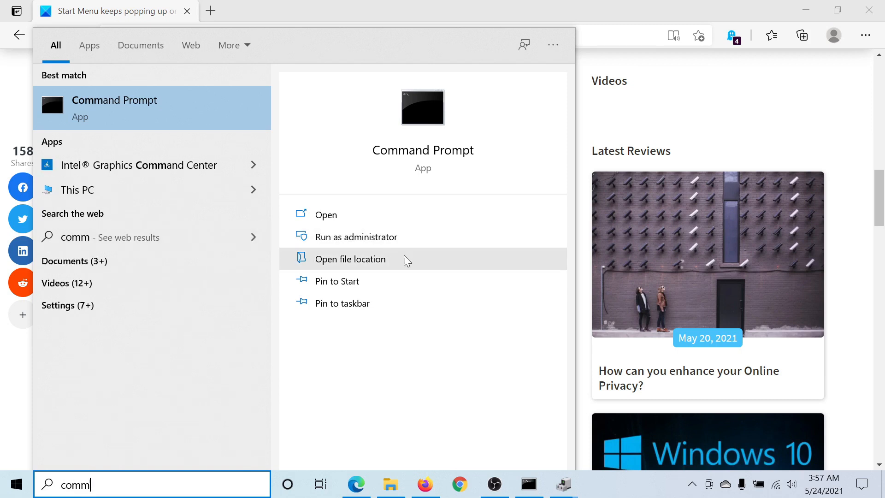
click(356, 237)
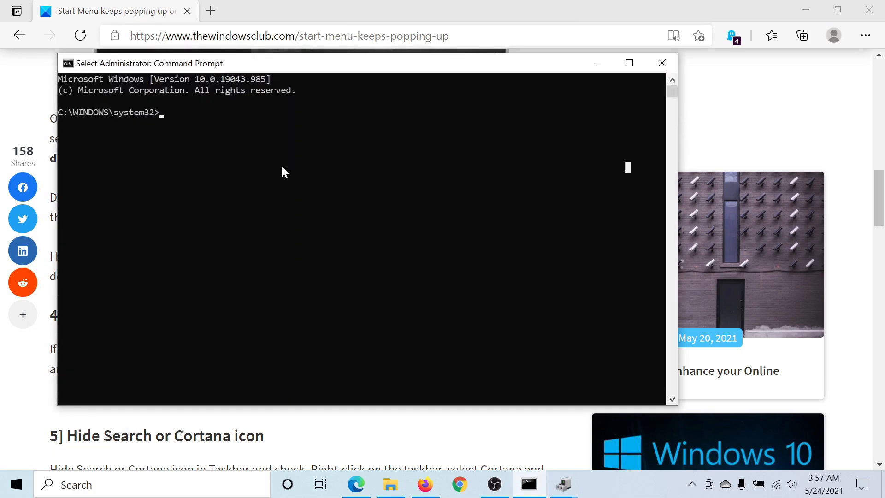
Run sfc /scannow in the elevated Command Prompt and bring the Edge article back to the front
text(sfc /sc)
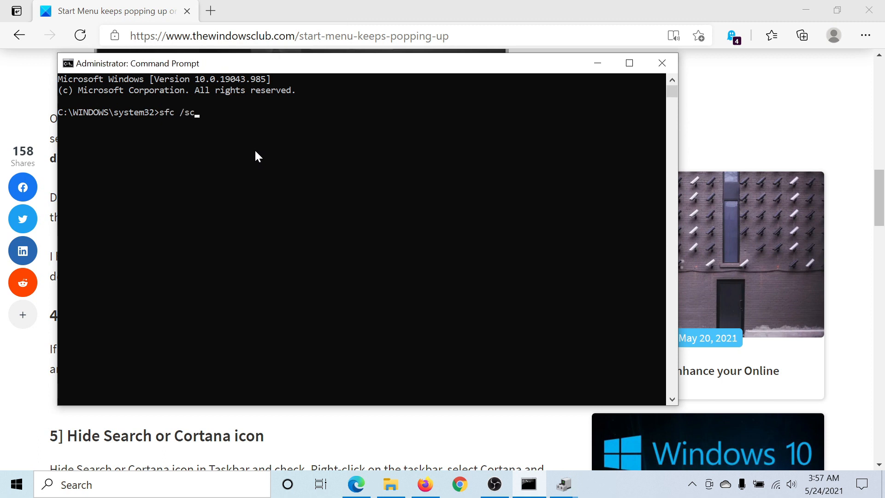
text(annow)
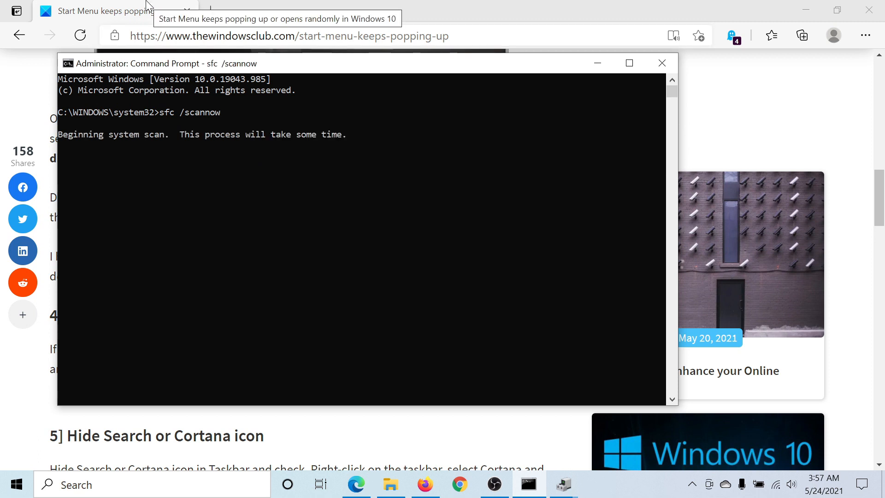
click(662, 63)
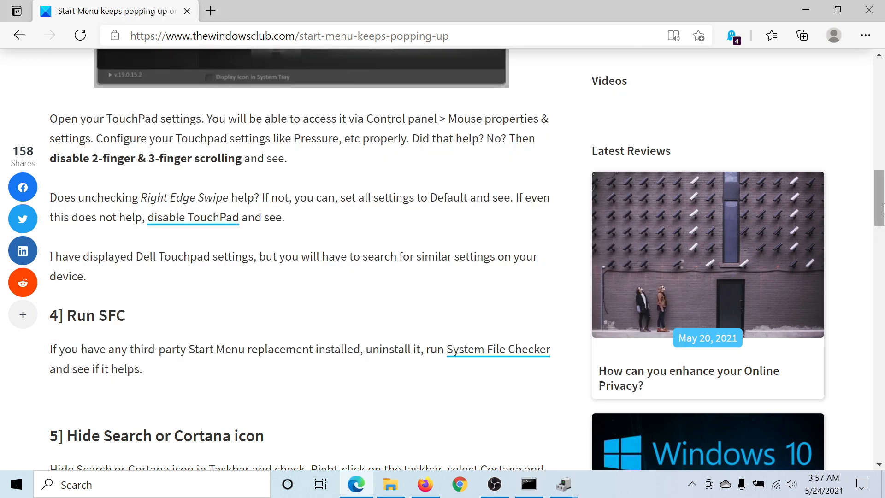